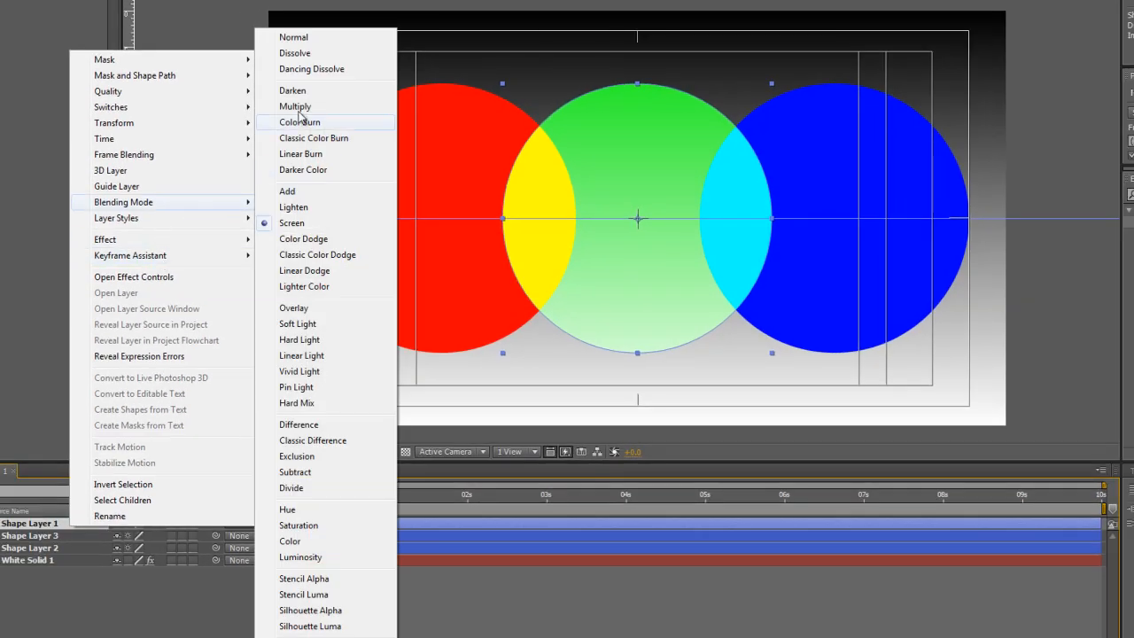
- Switch the green circle layer from Screen back to Normal blending
click(293, 36)
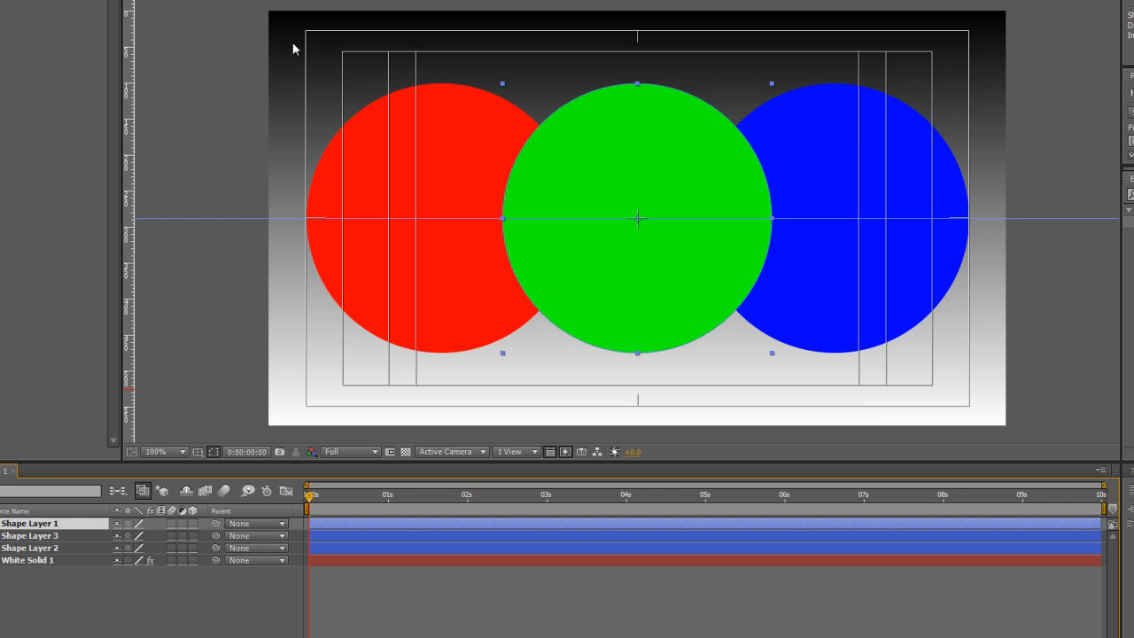